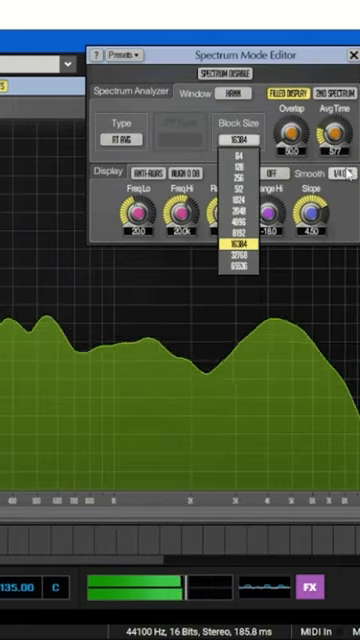
Set the spectrum analysis block size to 8192 for finer, more detailed peaks
click(236, 244)
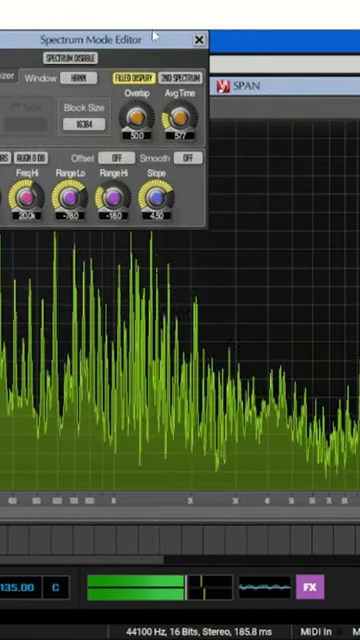
mouse_move(260, 260)
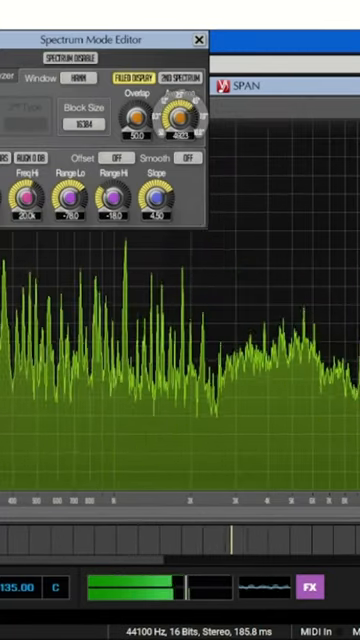
Reopen the Block Size list to choose another spectrum resolution
click(80, 116)
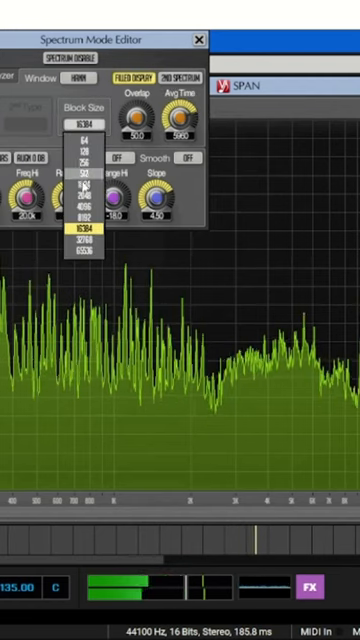